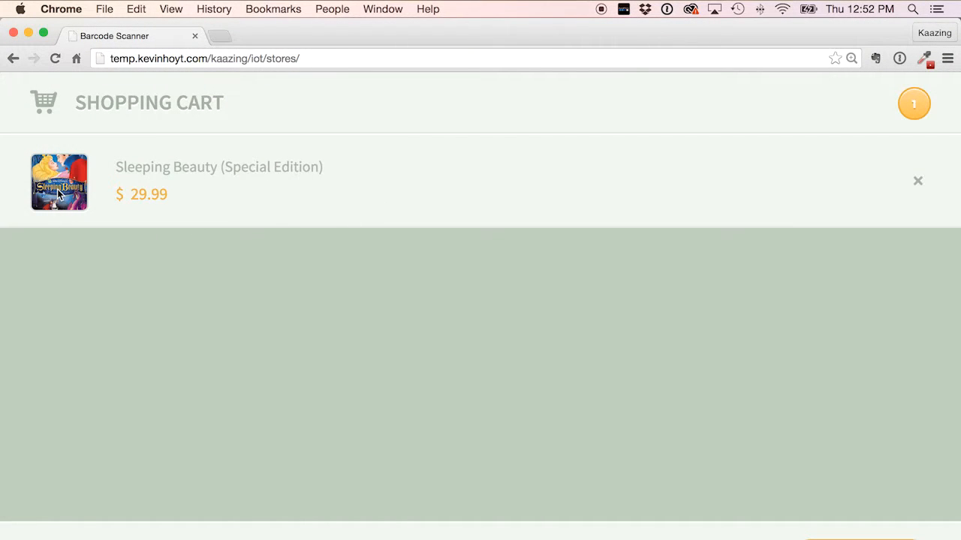
Step: Enlarge the Sleeping Beauty (Special Edition) cover art from its thumbnail in the cart
left_click(60, 181)
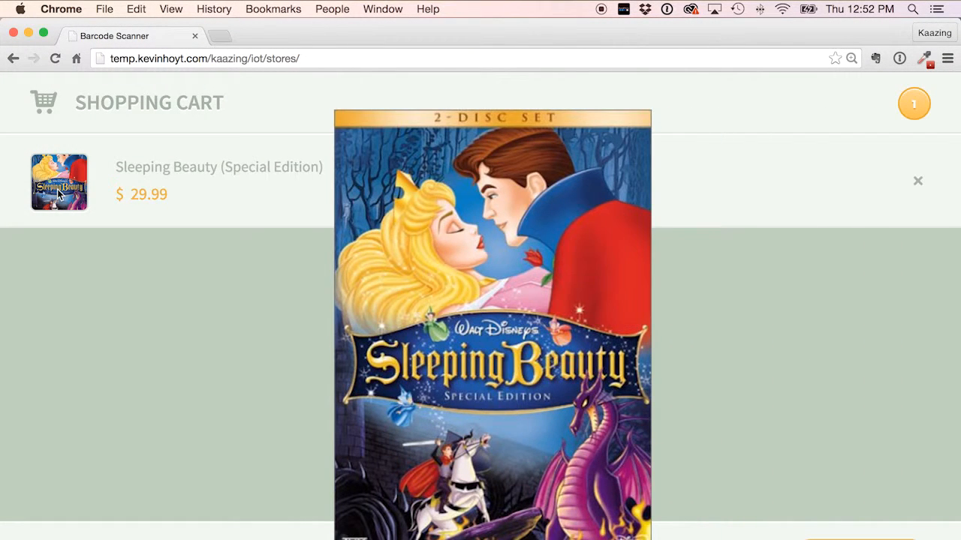